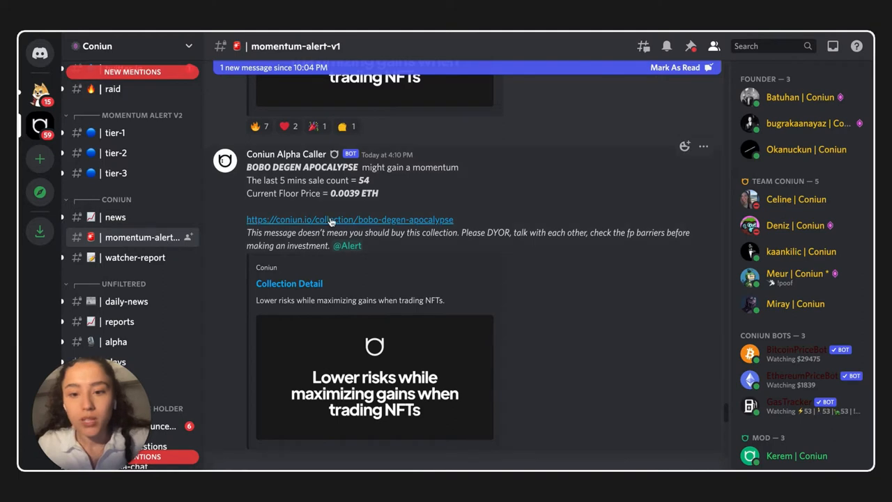
mouse_move(350, 220)
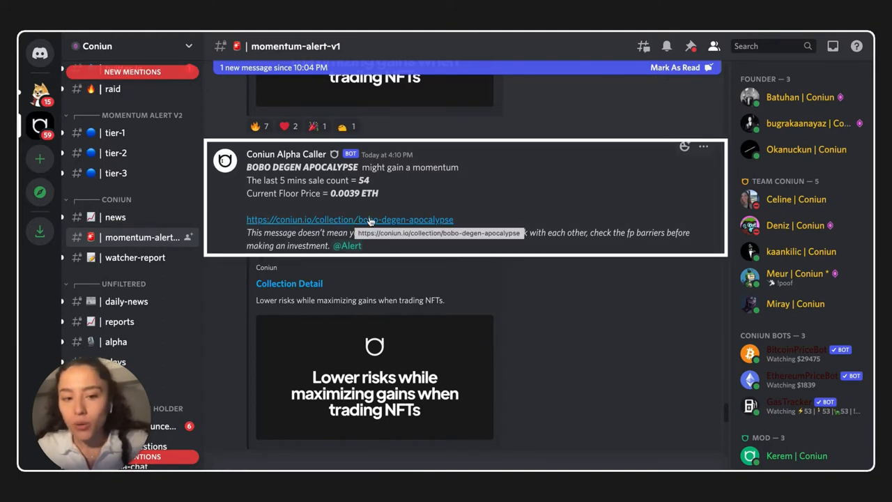
mouse_move(401, 223)
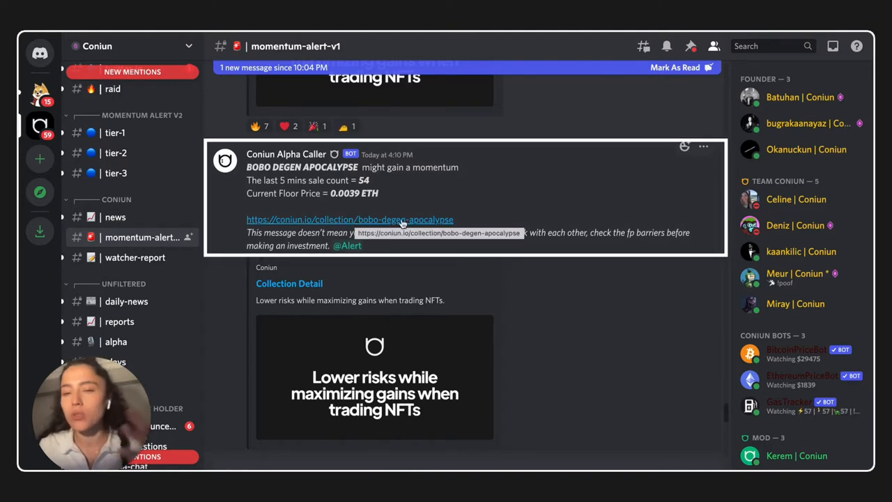
mouse_move(319, 184)
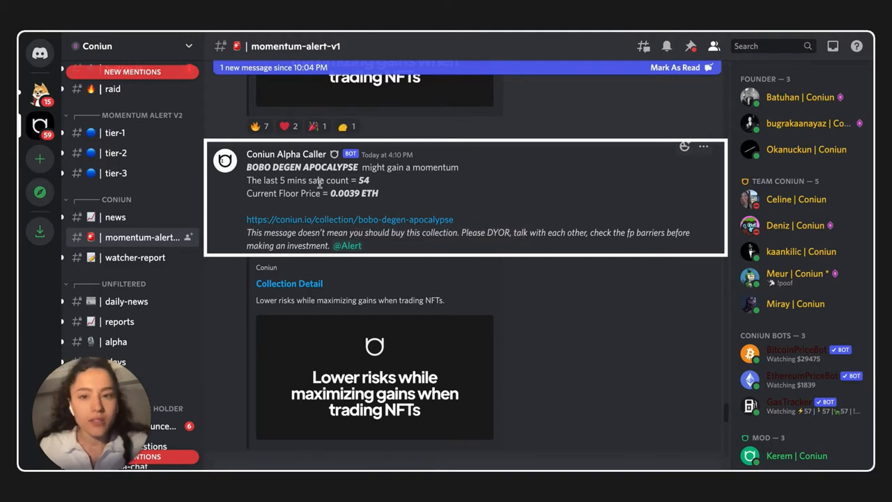
mouse_move(286, 189)
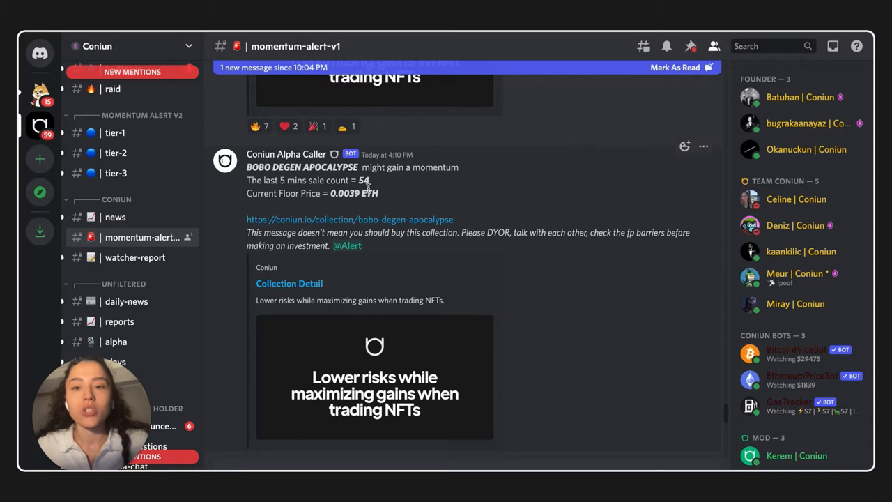
Scroll through the current channel's momentum alert messages.
scroll("down", 3)
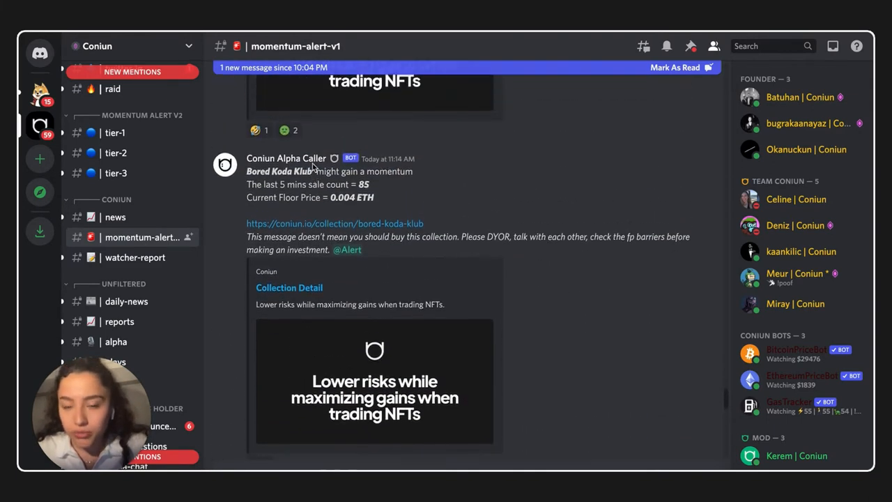
scroll("down", 3)
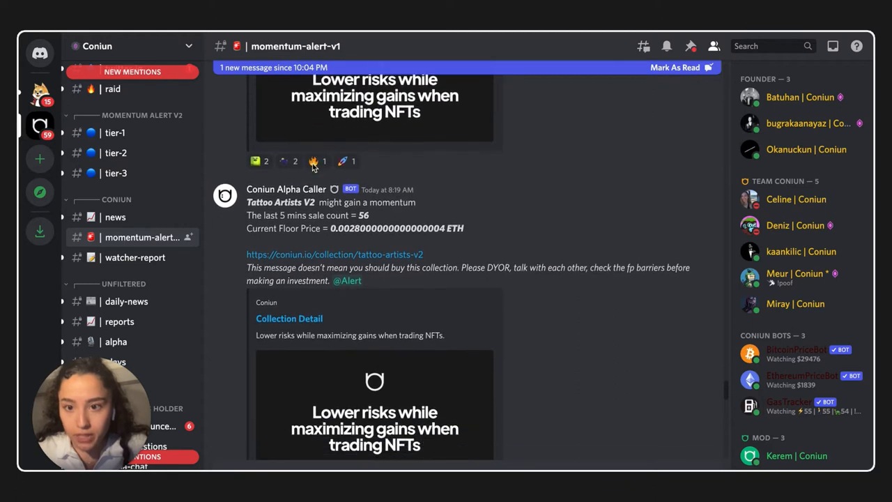
scroll("down", 3)
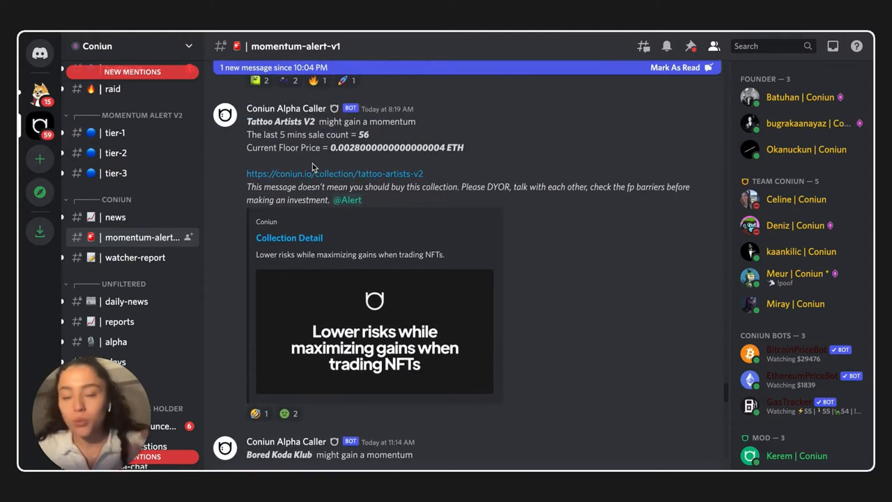
scroll("down", 3)
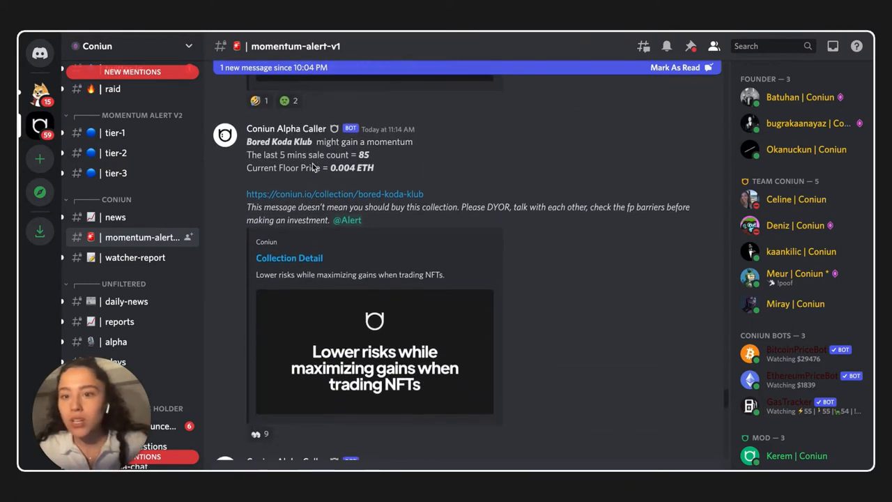
scroll("down", 3)
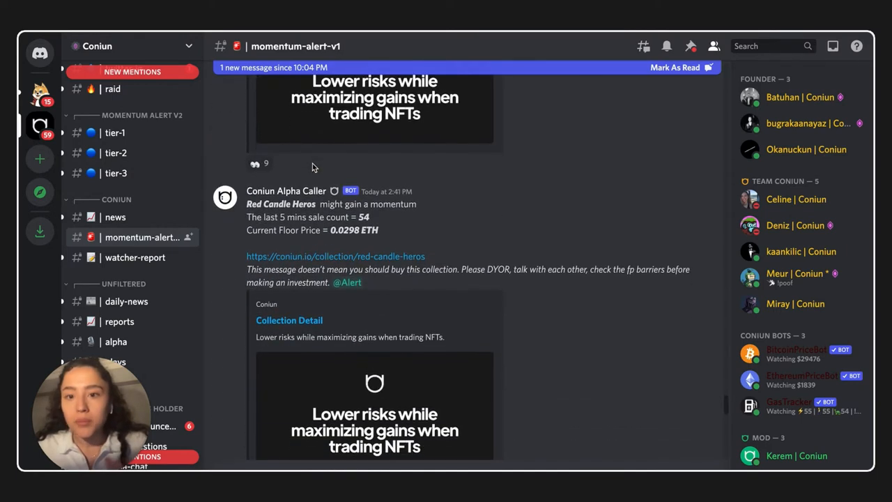
mouse_move(315, 204)
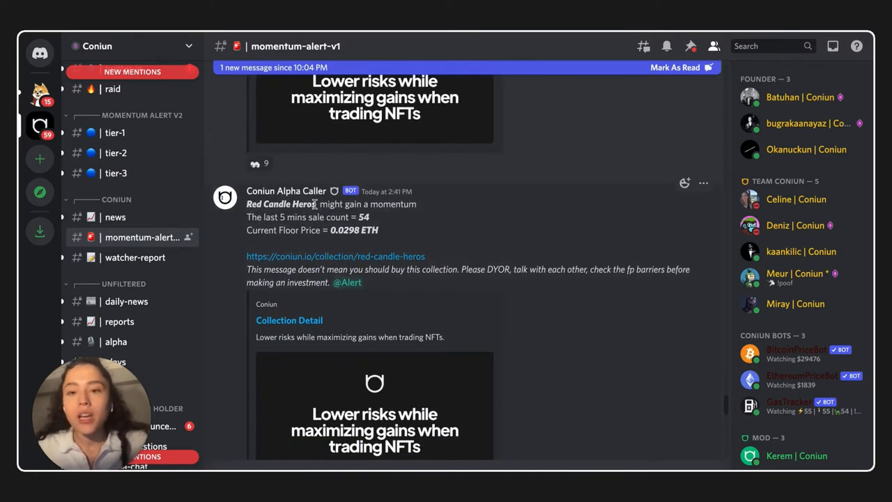
scroll("down", 3)
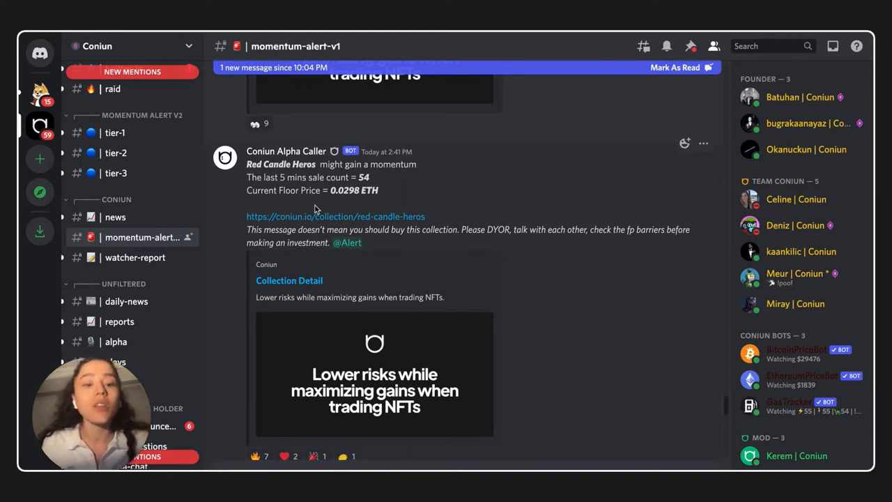
scroll("up", 3)
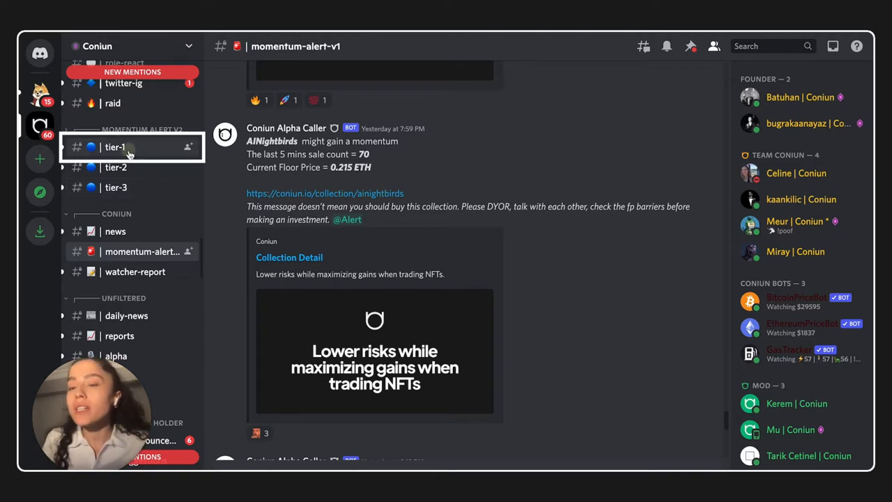
Visit the tier-1, tier-2 and tier-3 channels under MOMENTUM ALERT V2, ending on tier-3.
left_click(115, 146)
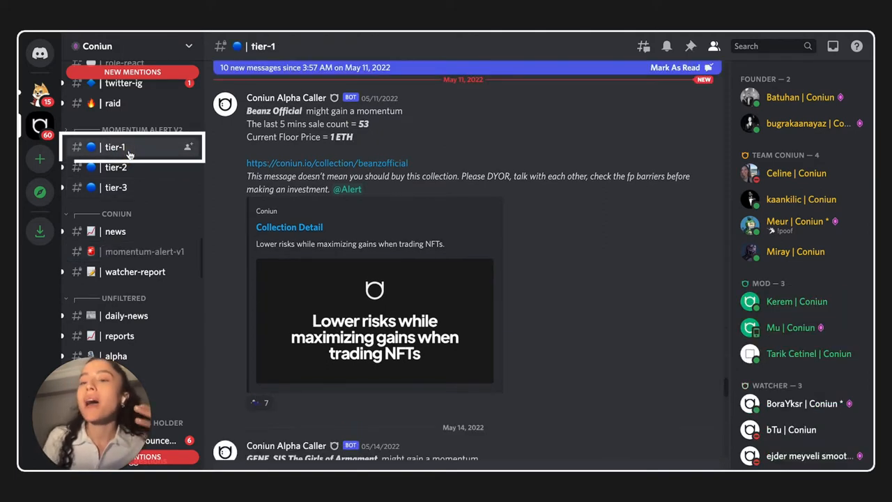
left_click(116, 167)
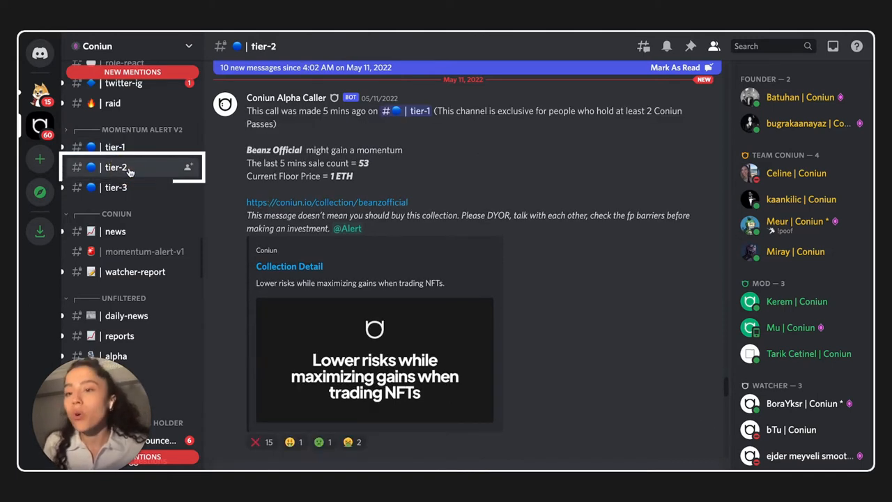
left_click(115, 187)
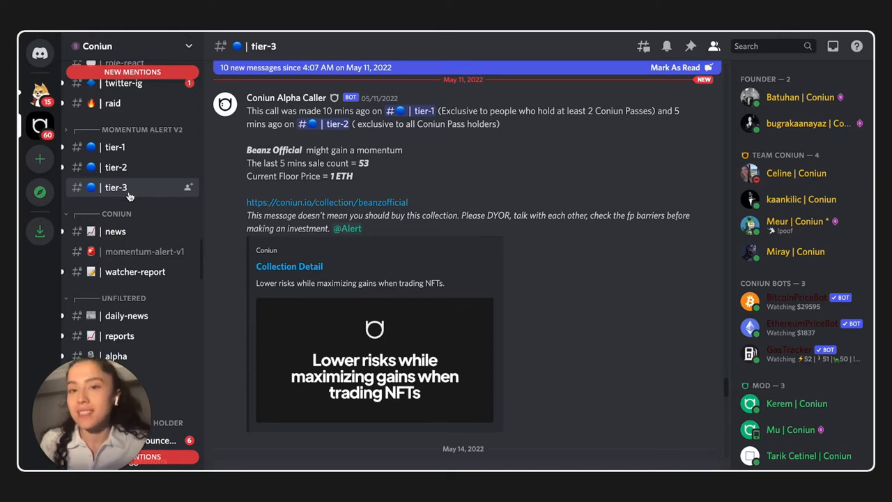
Return to #momentum-alert-v1 to view the AINightbirds bot alert.
left_click(144, 251)
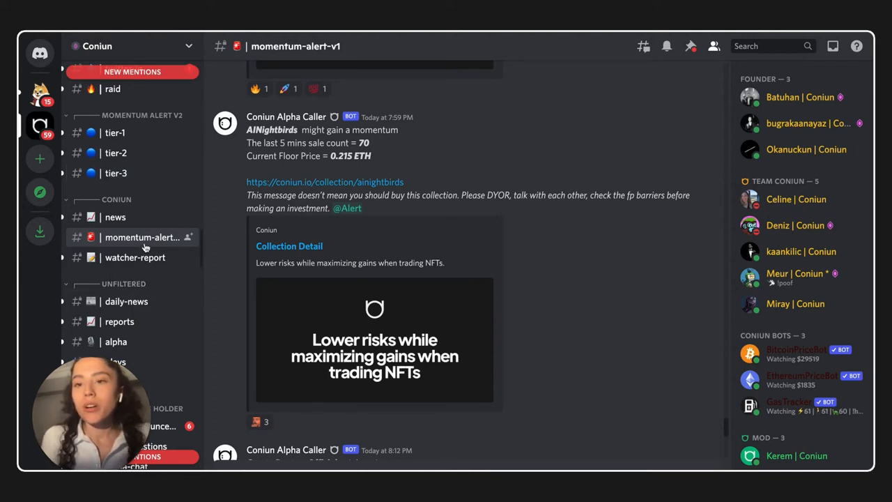
mouse_move(361, 235)
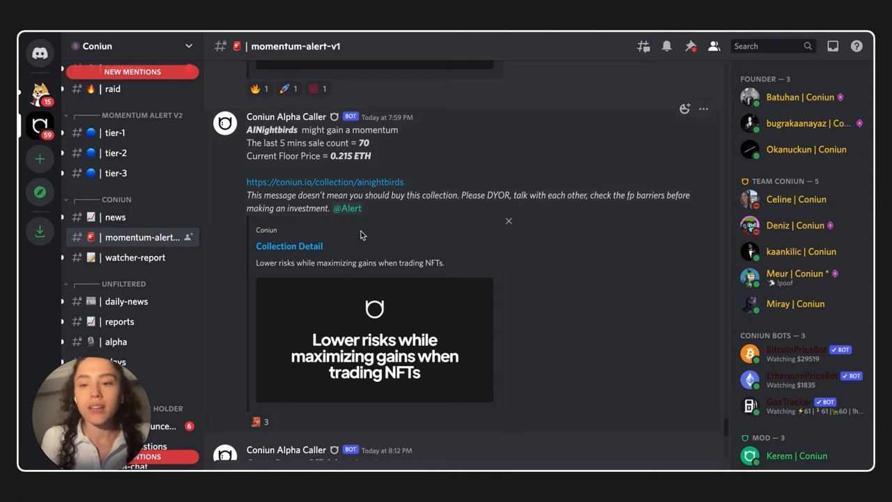
Search Discord for 'bobo', then open the BOBO DEGEN APOCALYPSE dashboard on Coniun.
left_click(746, 46)
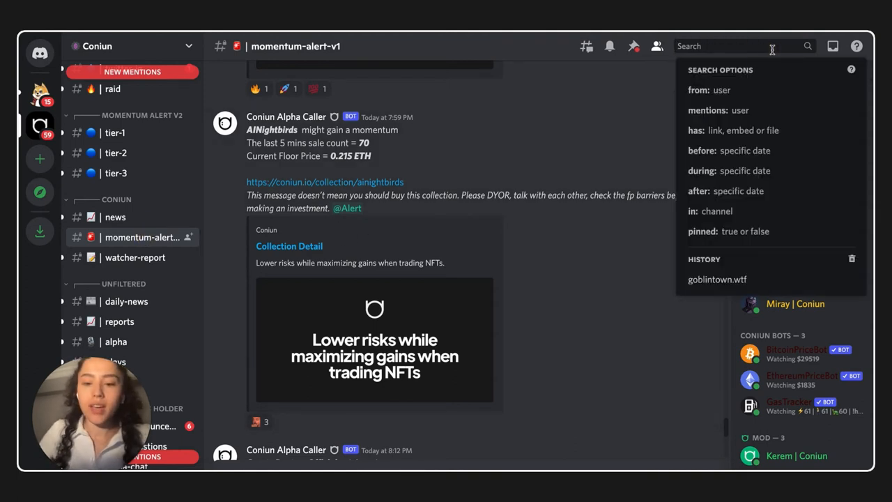
type("bobo")
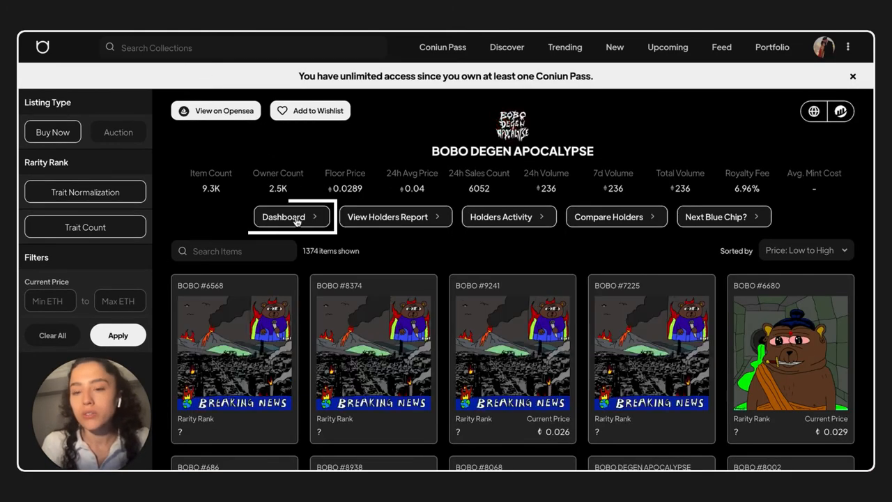
left_click(291, 217)
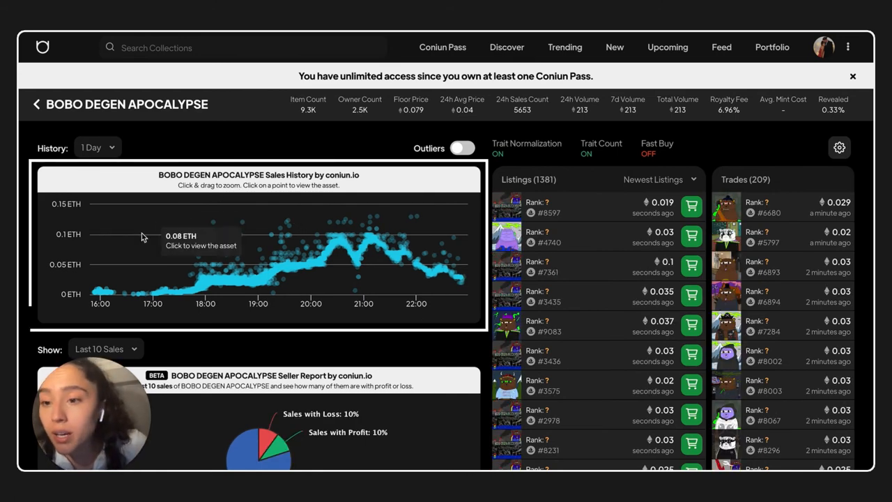
mouse_move(101, 296)
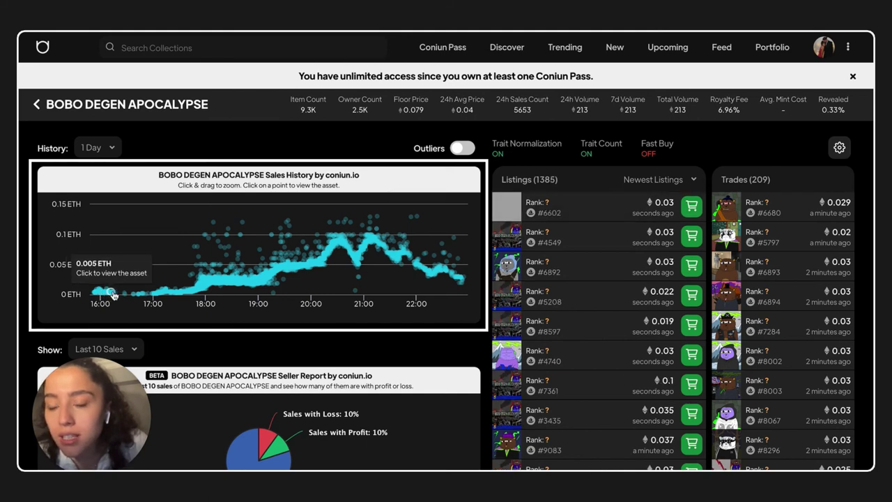
mouse_move(212, 277)
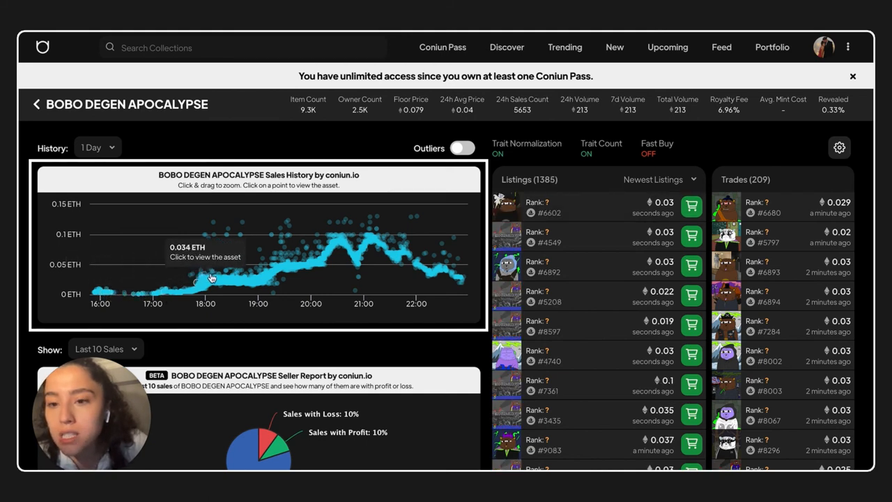
mouse_move(335, 247)
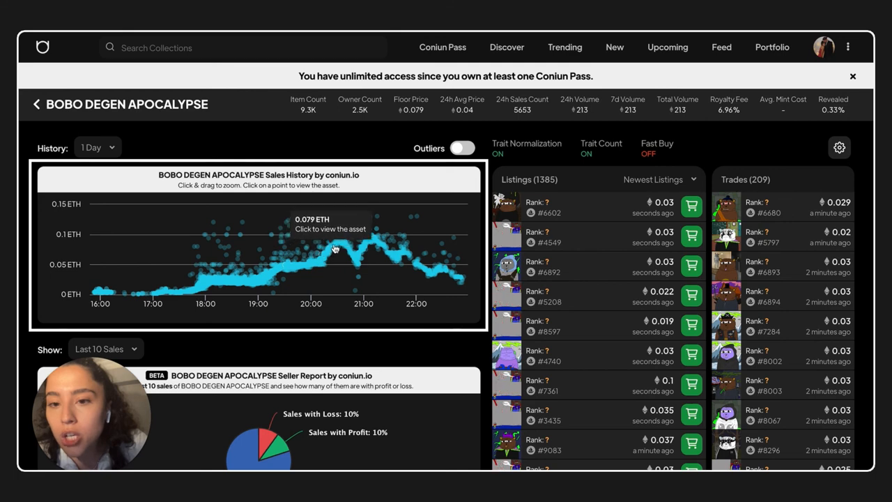
mouse_move(342, 239)
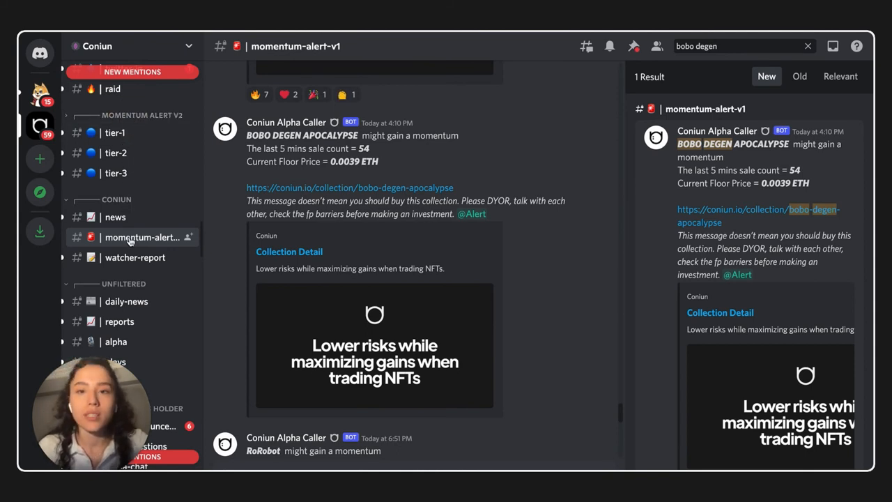
mouse_move(354, 209)
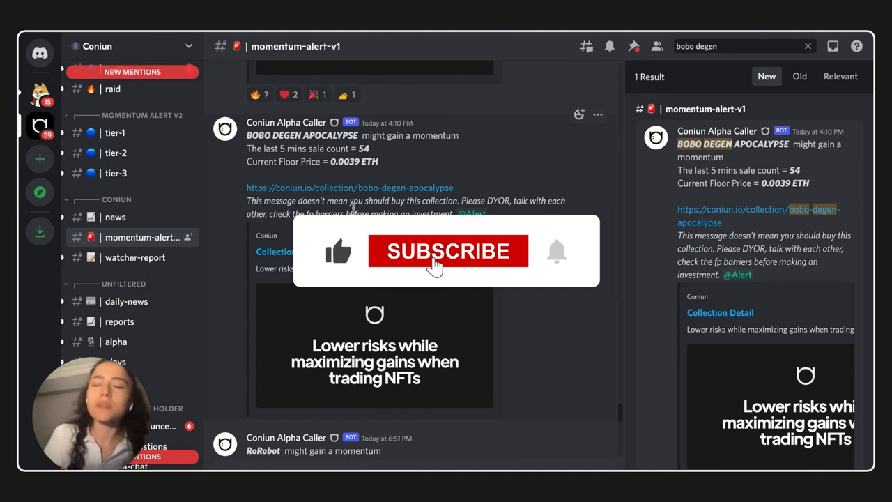
View the single 'bobo degen' result, the BOBO DEGEN APOCALYPSE momentum alert.
left_click(448, 252)
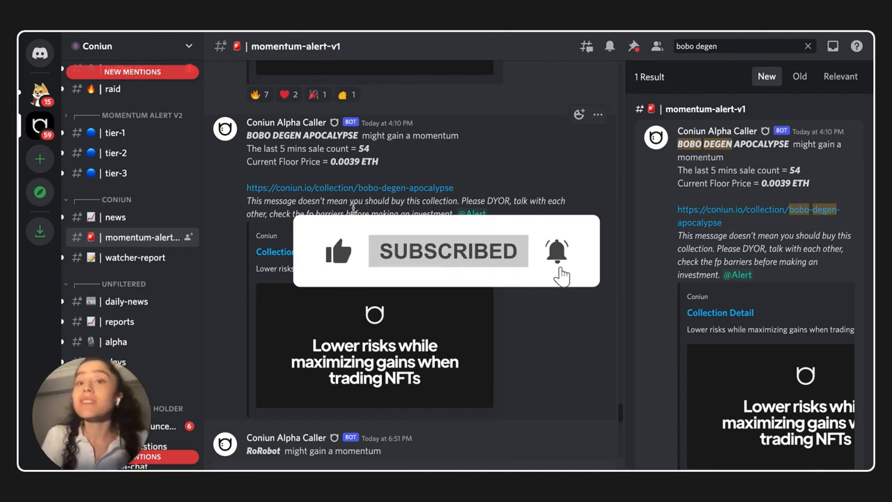